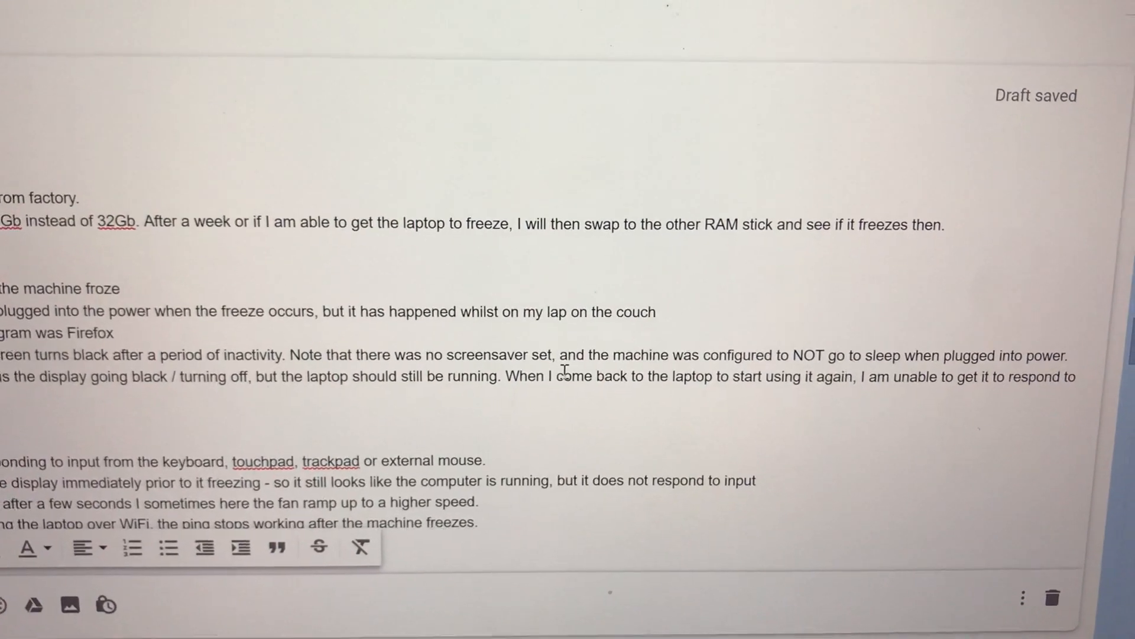
scroll("up", 3)
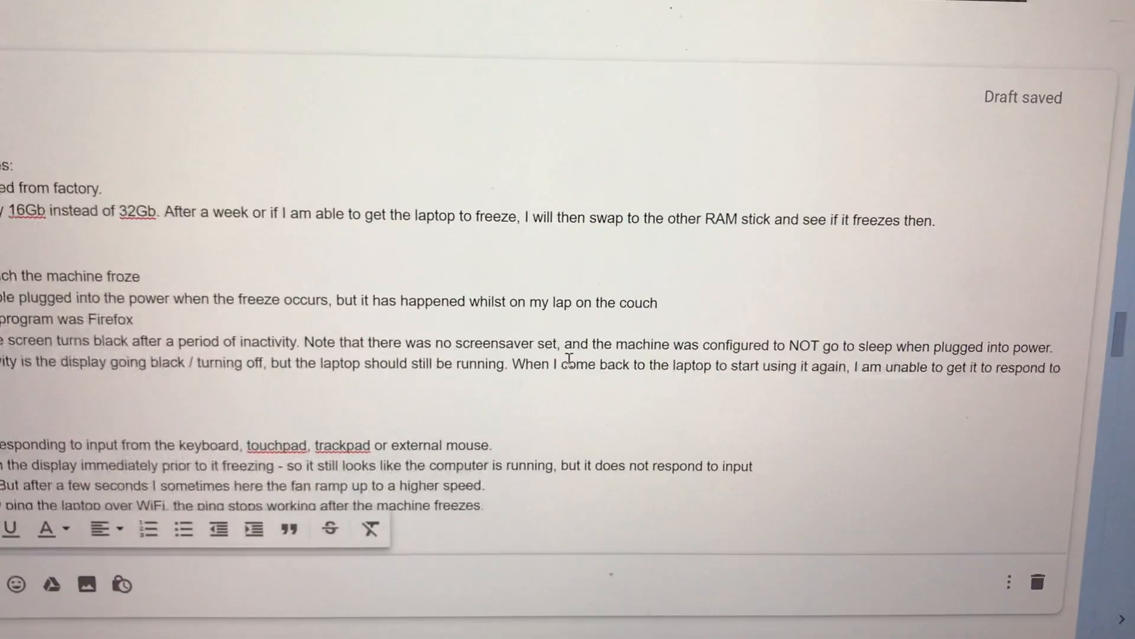